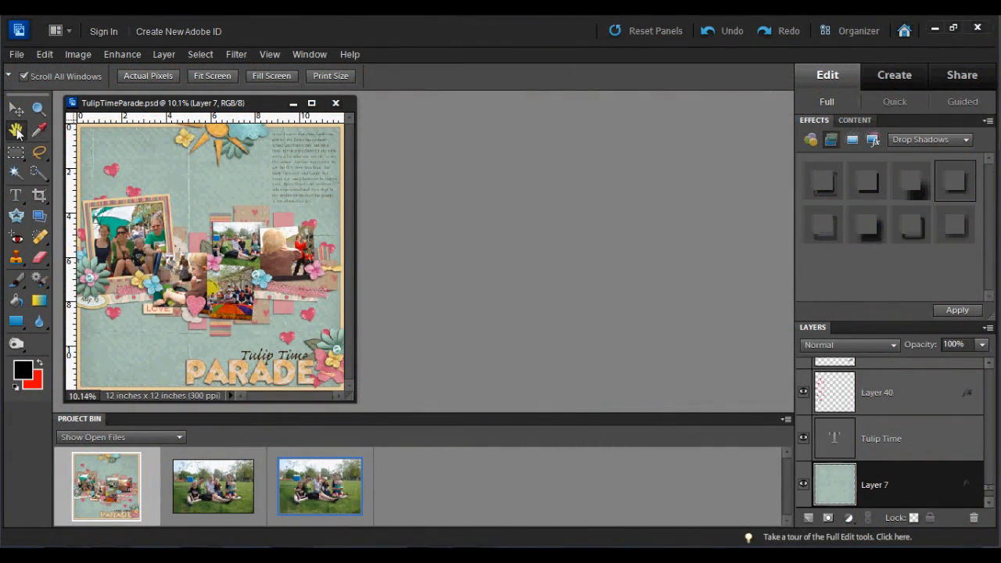
mouse_move(14, 130)
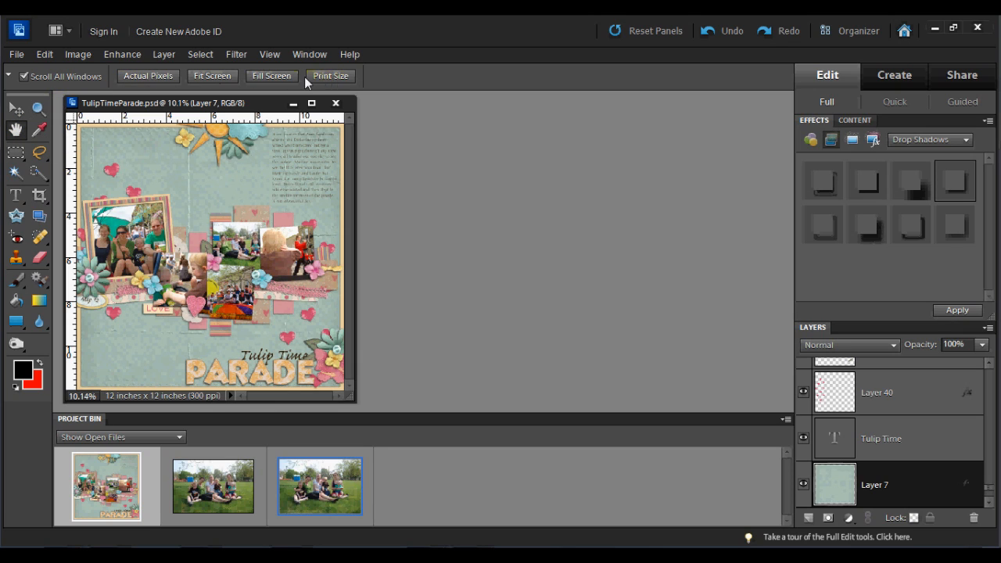
mouse_move(150, 76)
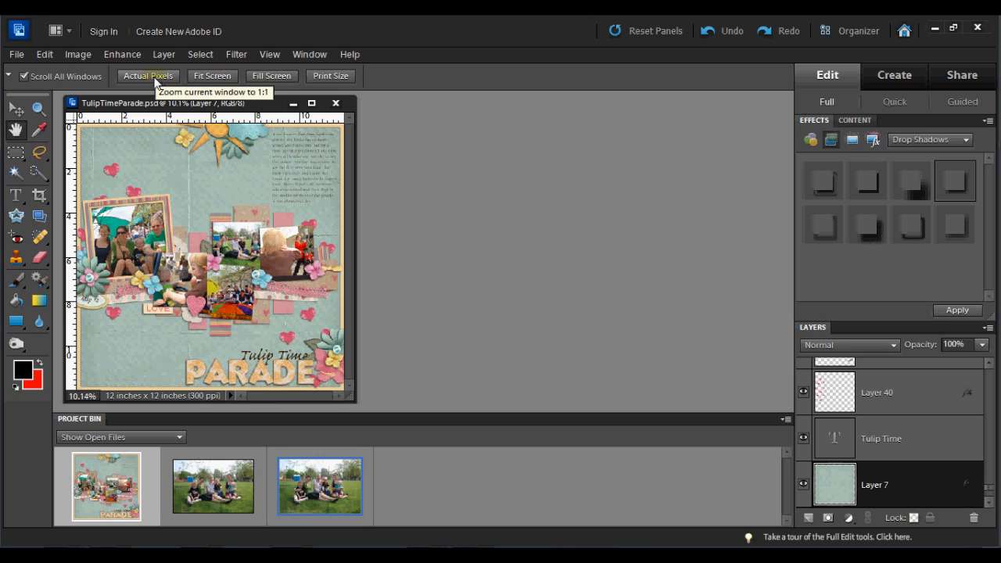
Step: Enlarge the Tulip Time scrapbook layout with Fill Screen to show the LOVE label up close
click(37, 108)
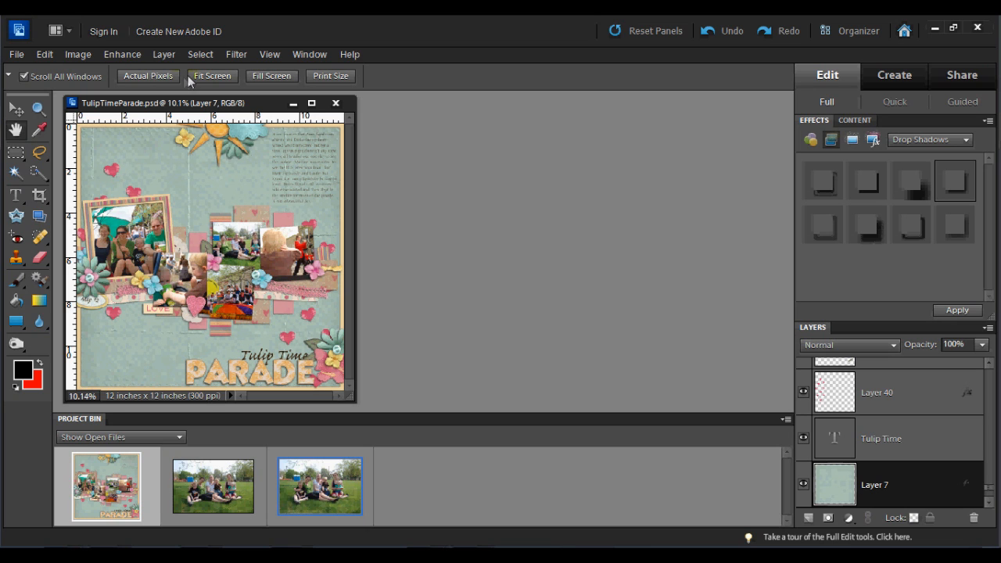
mouse_move(272, 76)
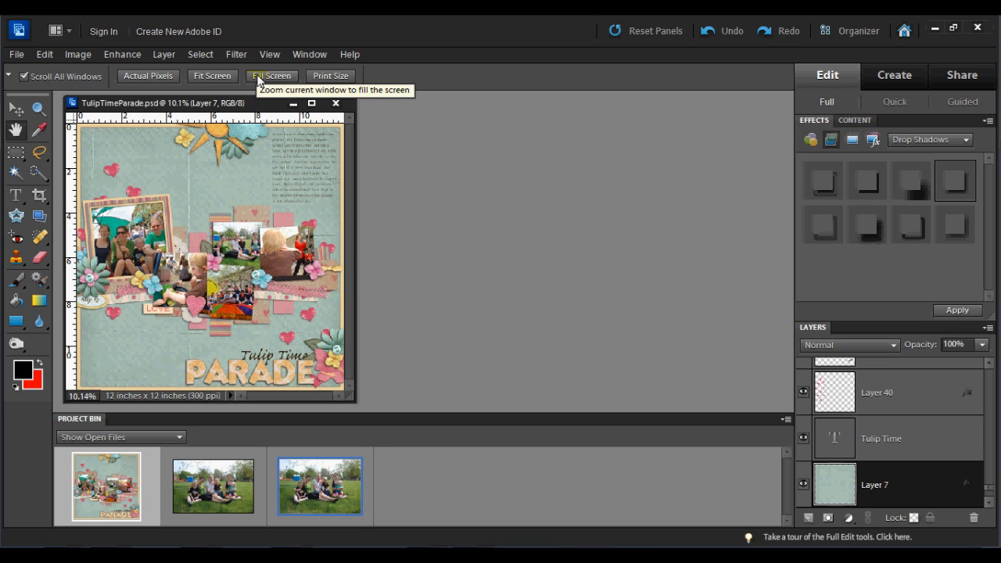
click(271, 76)
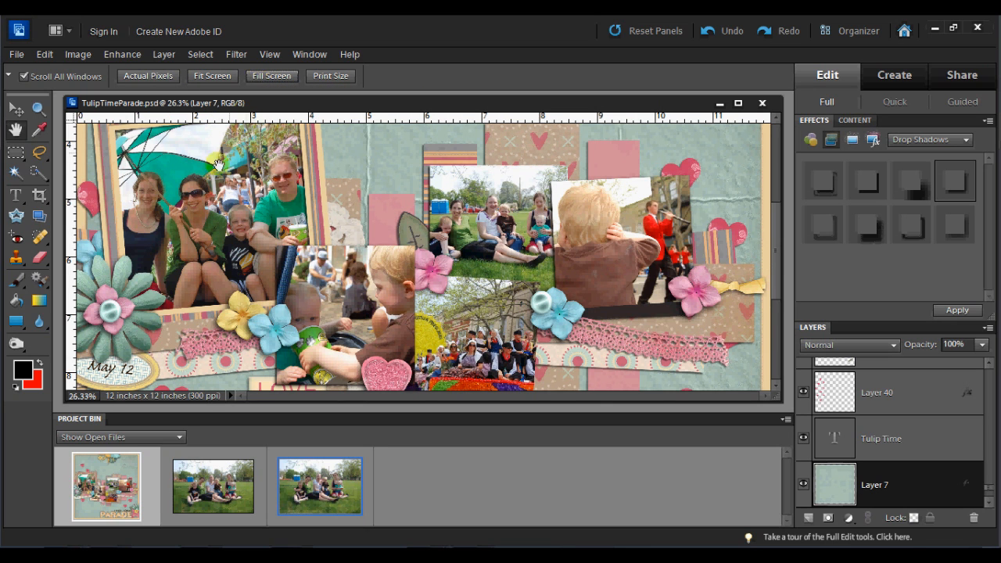
mouse_move(715, 132)
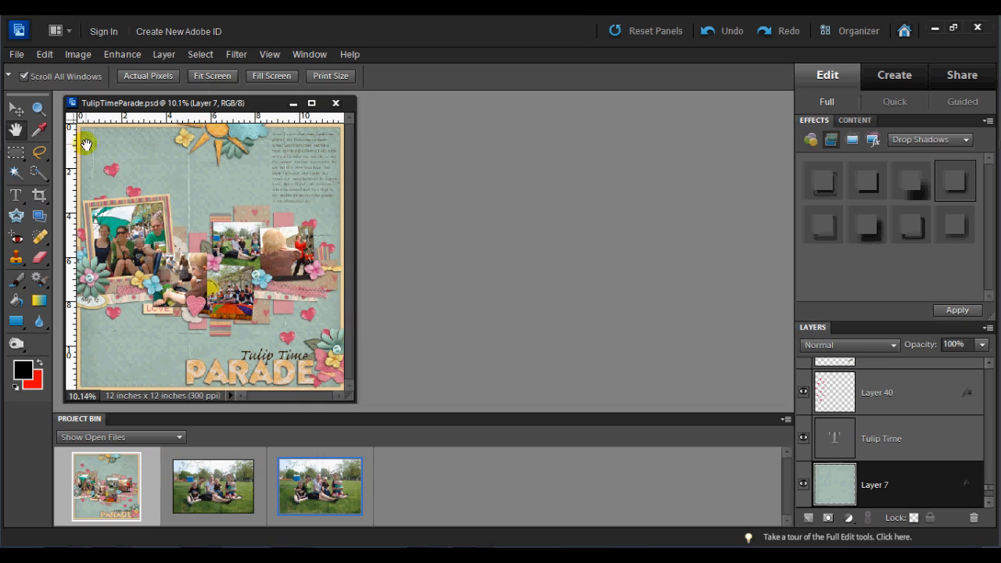
mouse_move(139, 378)
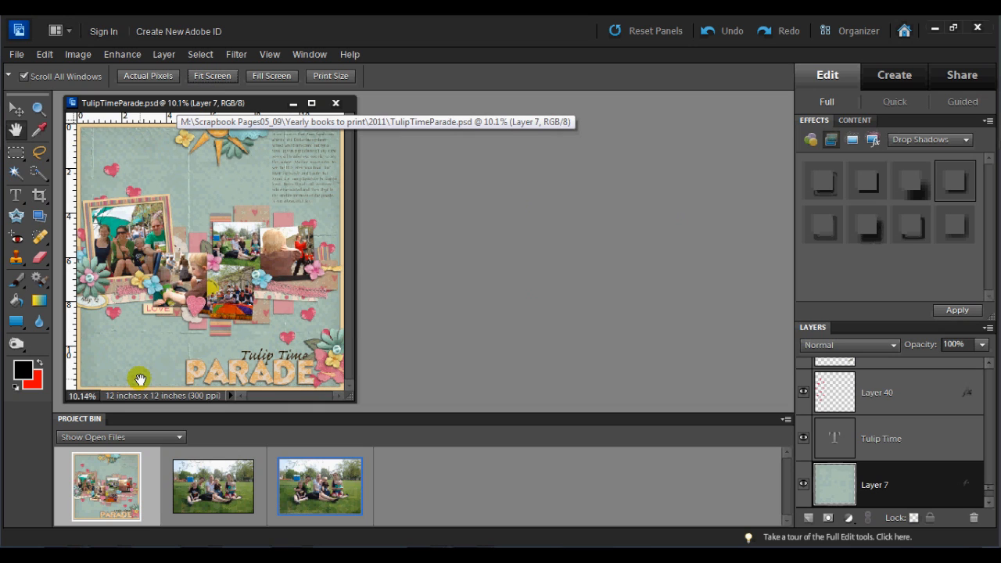
mouse_move(133, 179)
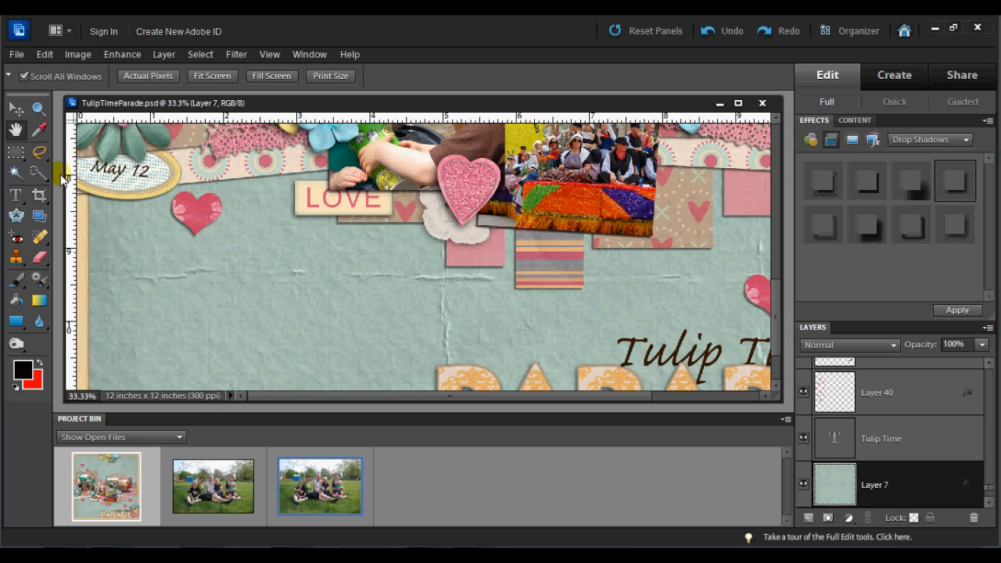
mouse_move(212, 76)
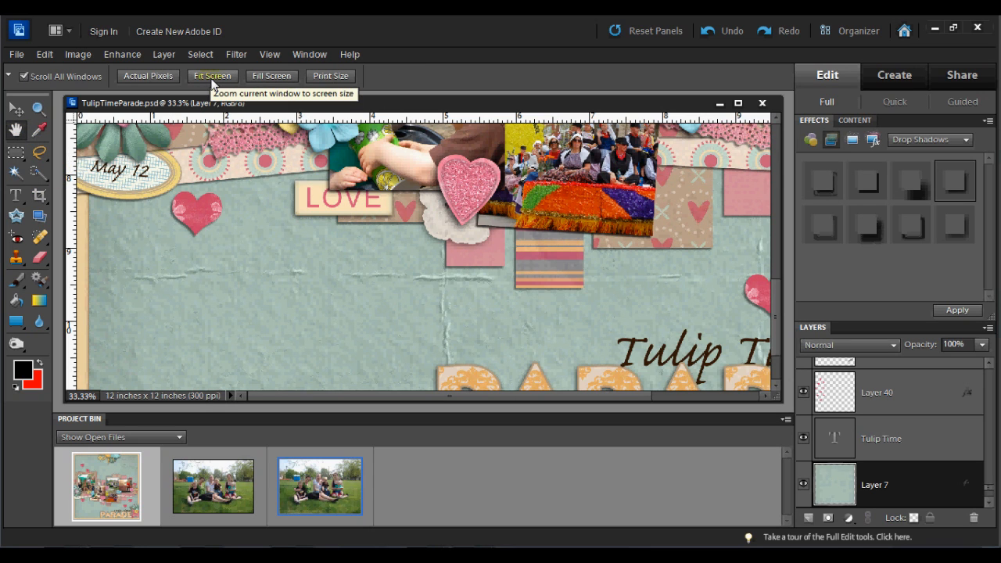
Step: Fit the whole layout width in the window, then select the Hand tool for panning
click(211, 76)
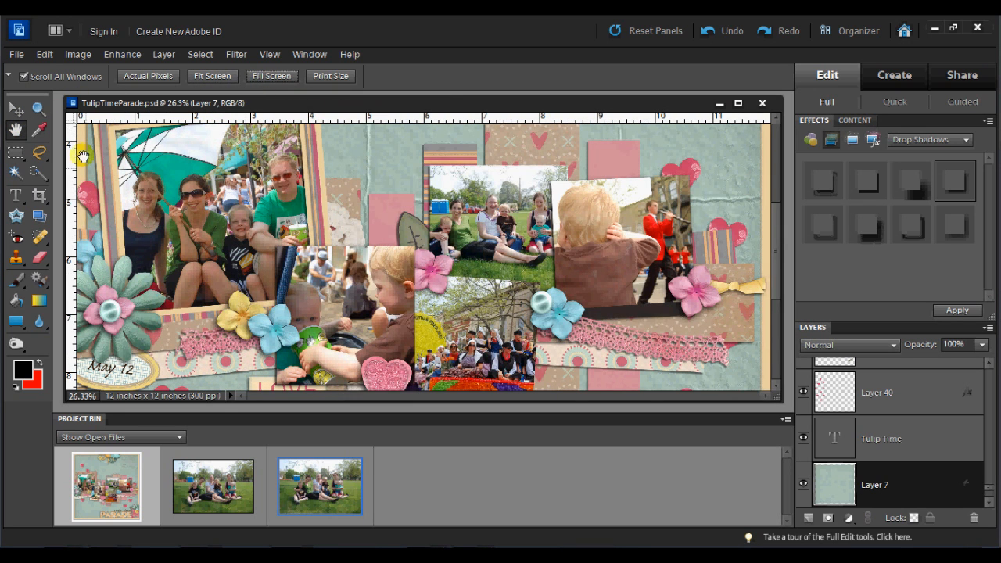
click(37, 107)
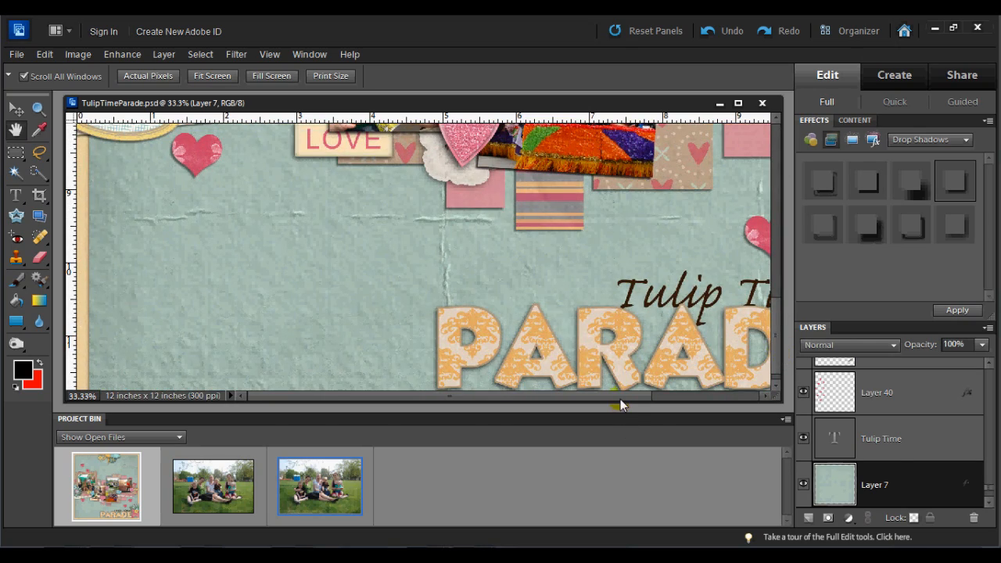
mouse_move(687, 326)
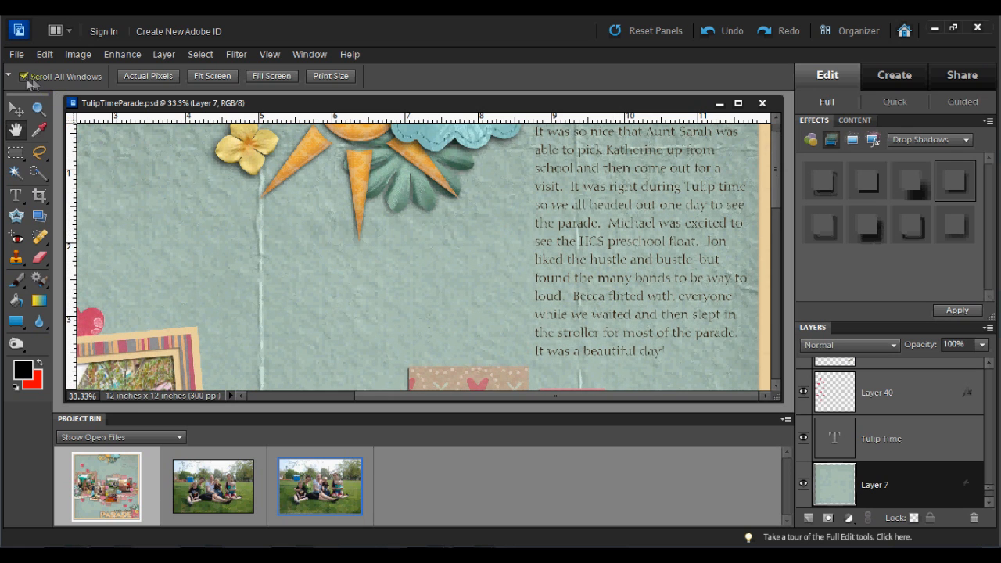
mouse_move(26, 76)
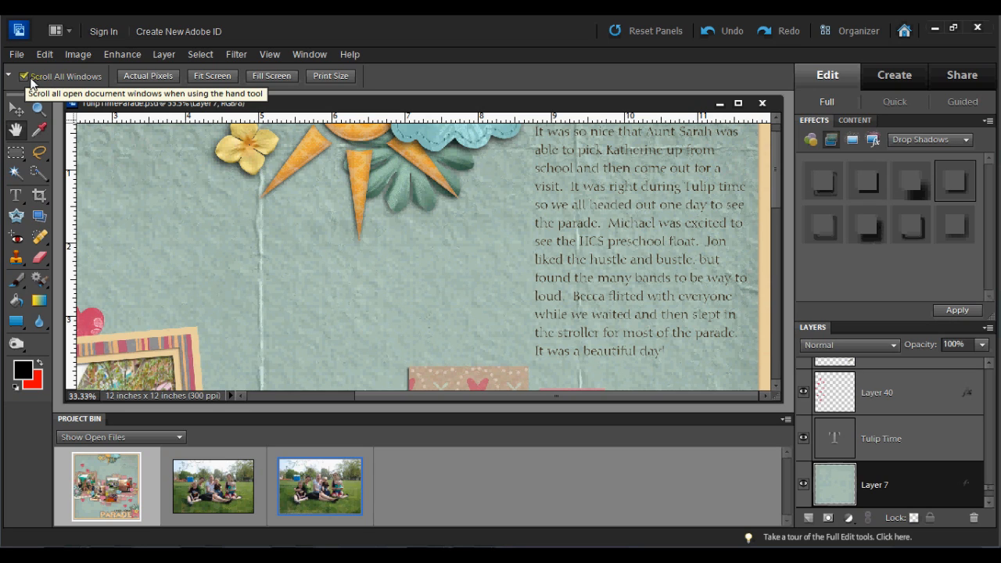
mouse_move(29, 82)
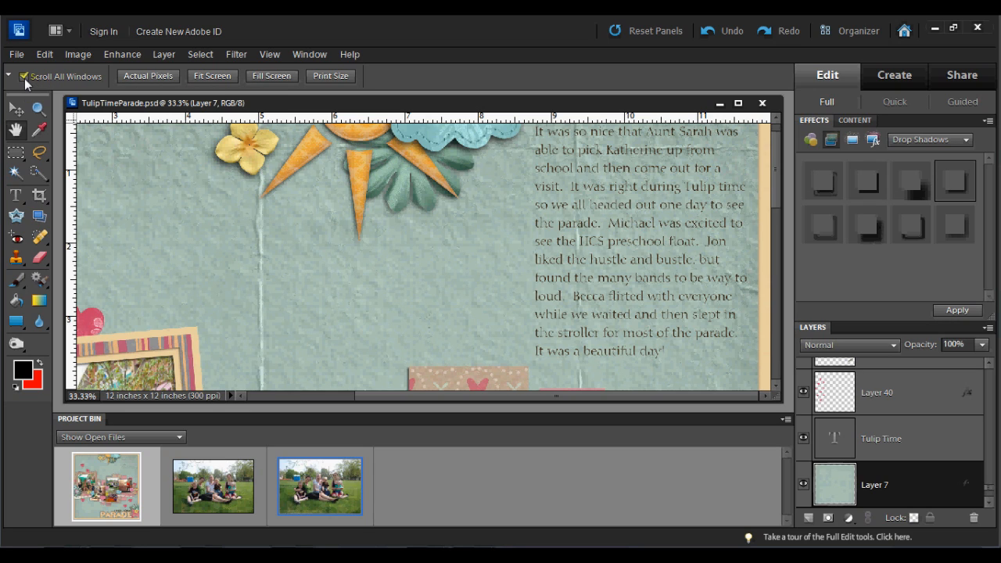
Step: Turn Scroll All Windows off and back on in the Hand tool options bar
click(25, 76)
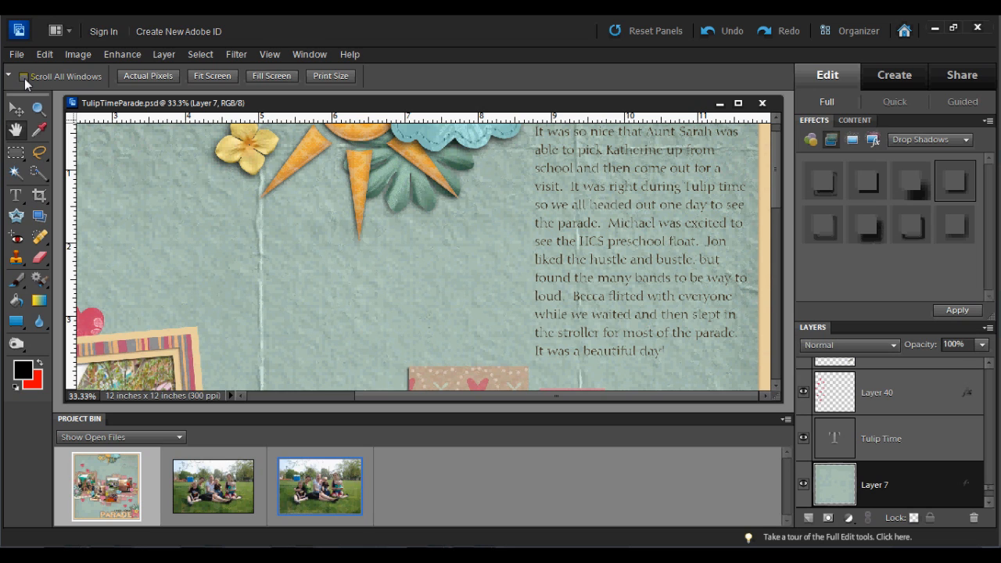
click(24, 77)
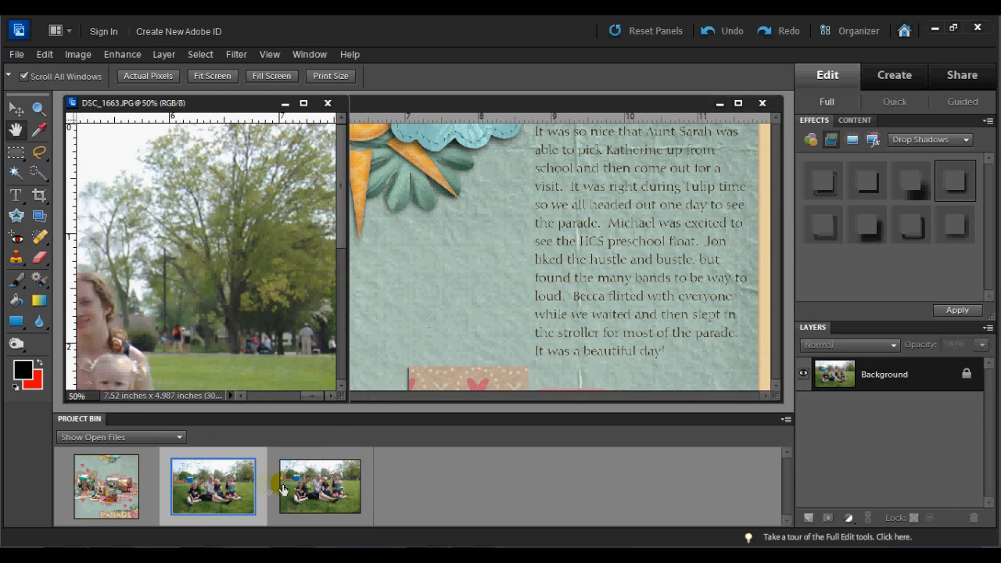
Step: Open DSC_1662.JPG from the Project Bin's third thumbnail
double_click(319, 486)
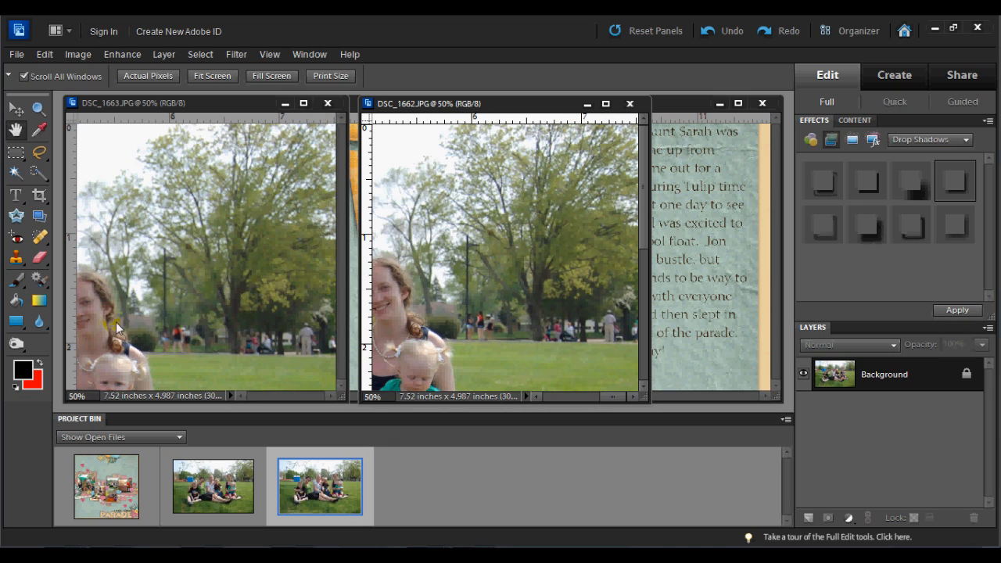
mouse_move(29, 110)
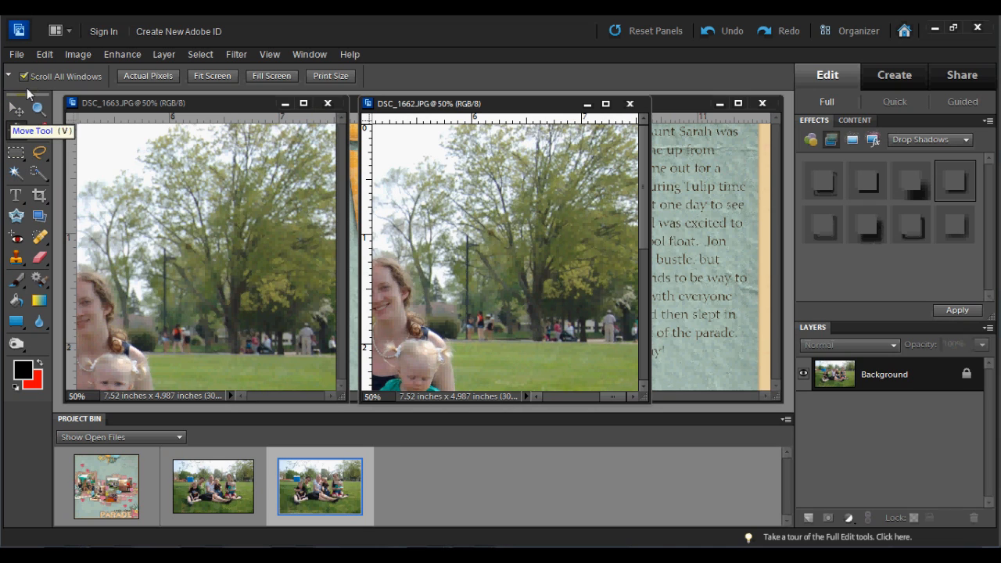